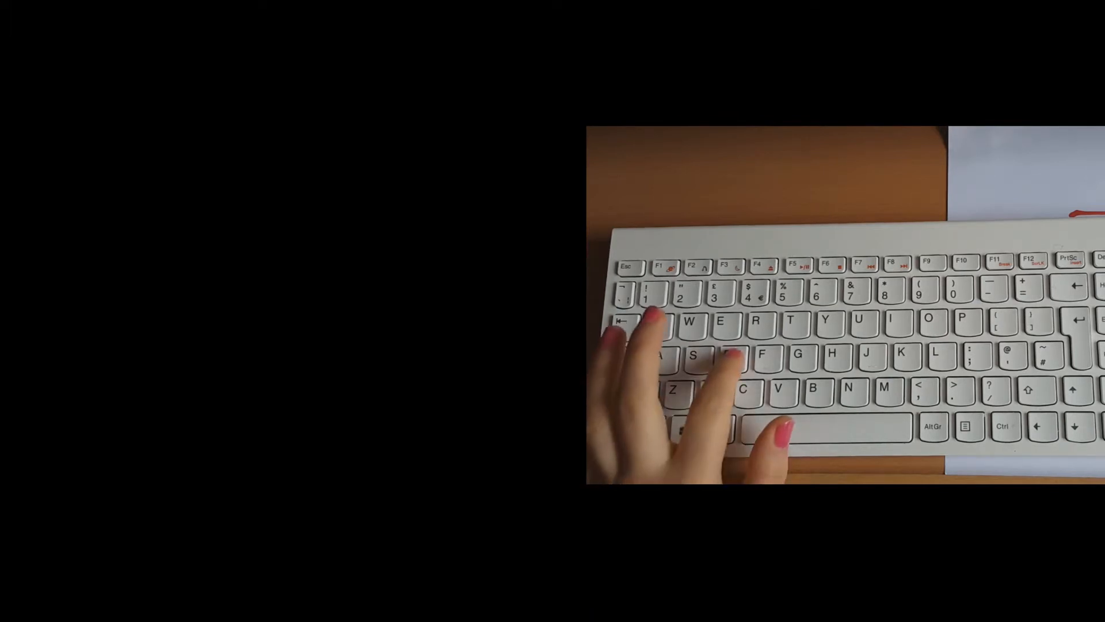
Step: Search Start for 'device' and launch Device Manager from the results
type("devid")
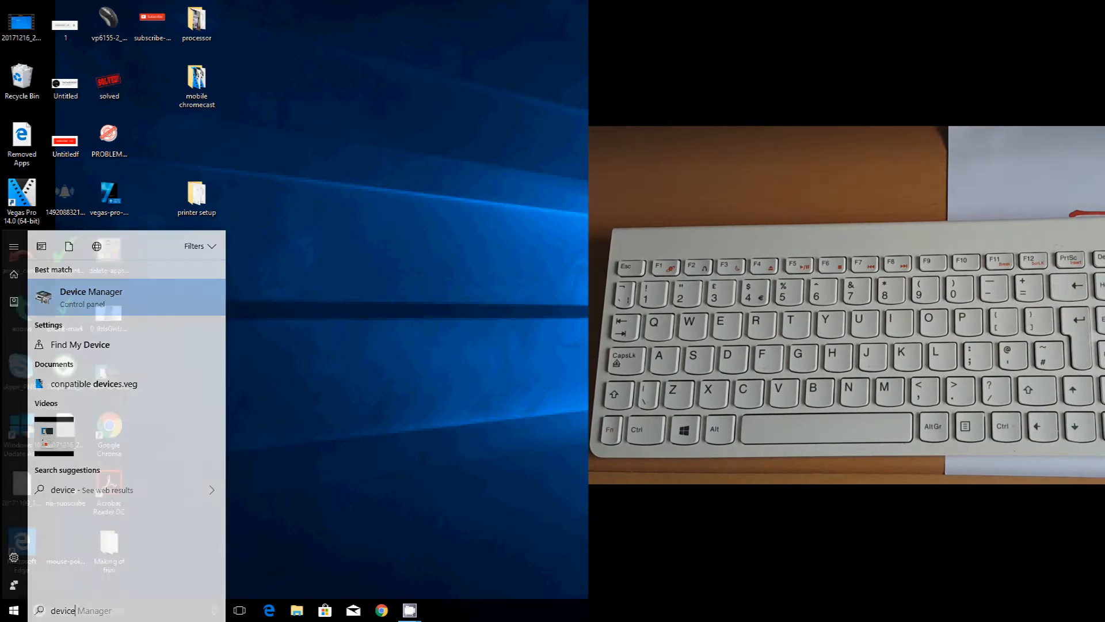
left_click(13, 610)
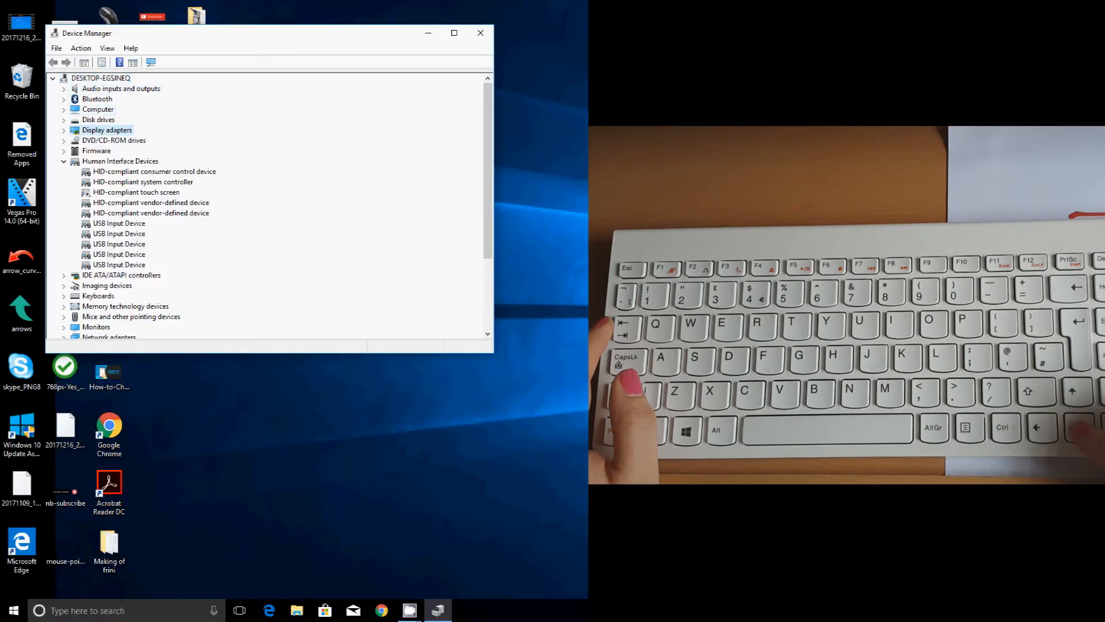
Step: Expand 'Mice and other pointing devices' and select the HID-compliant mouse
left_click(119, 243)
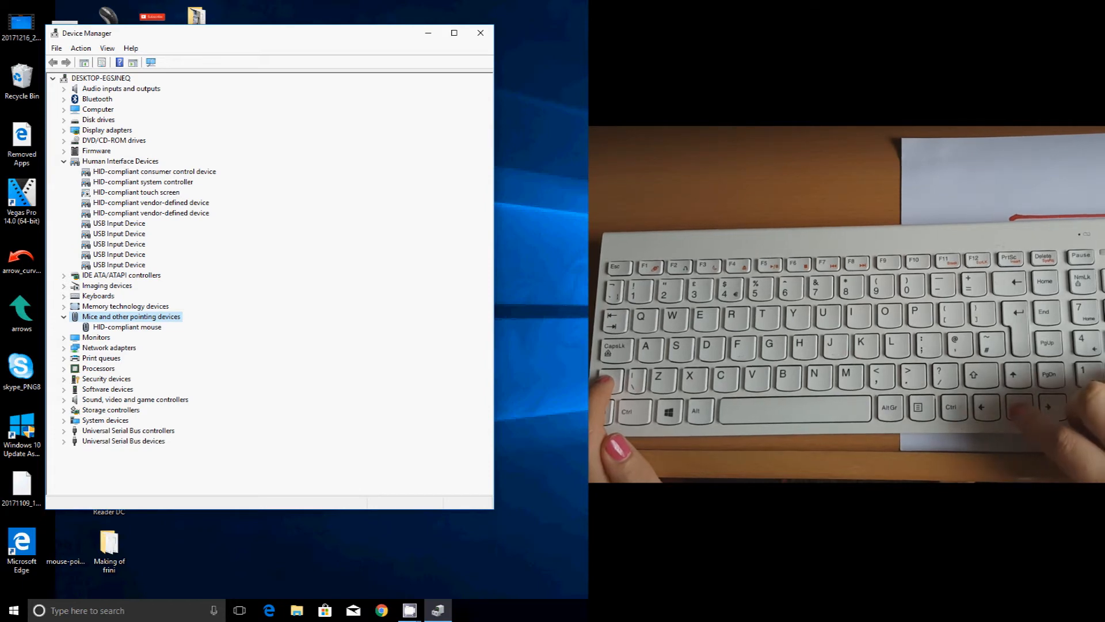
left_click(128, 326)
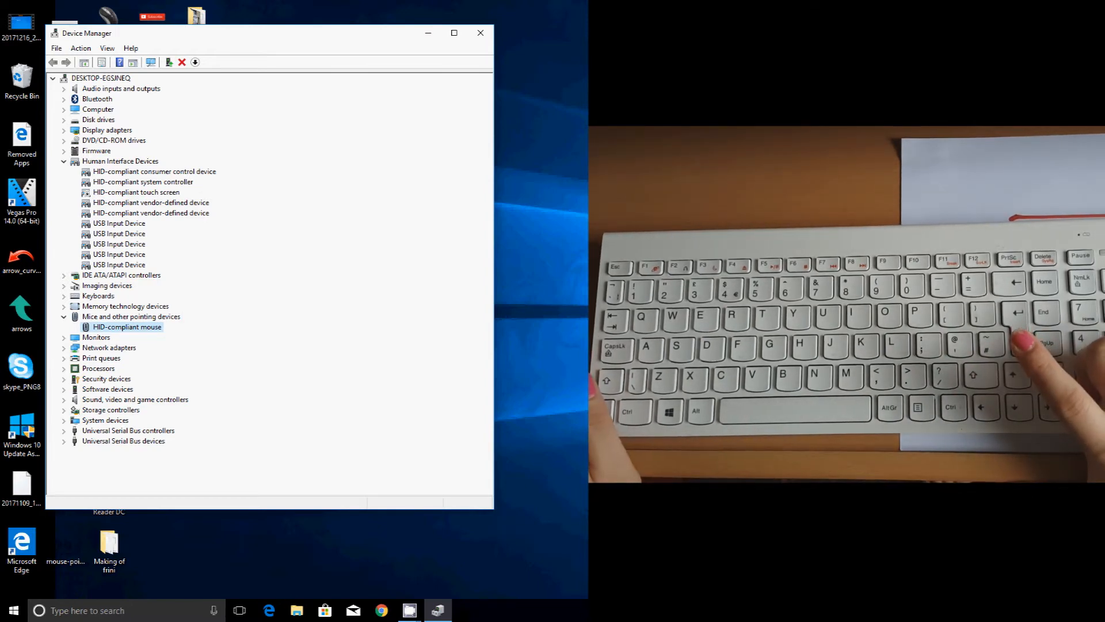
Step: Open the HID-compliant mouse Properties and view the Driver tab details
double_click(126, 326)
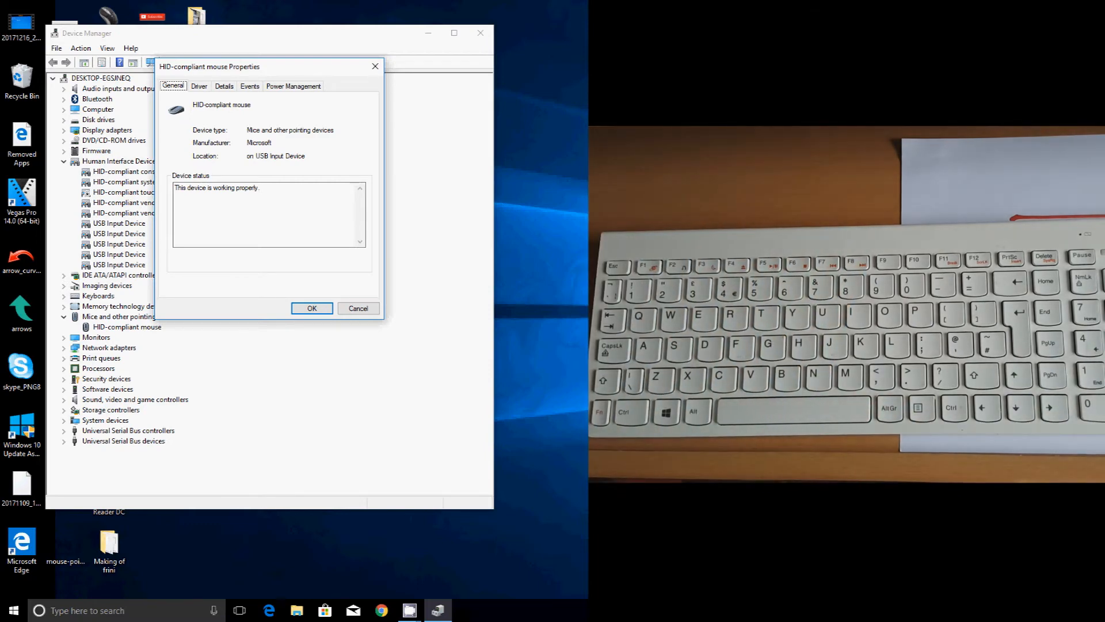
left_click(198, 85)
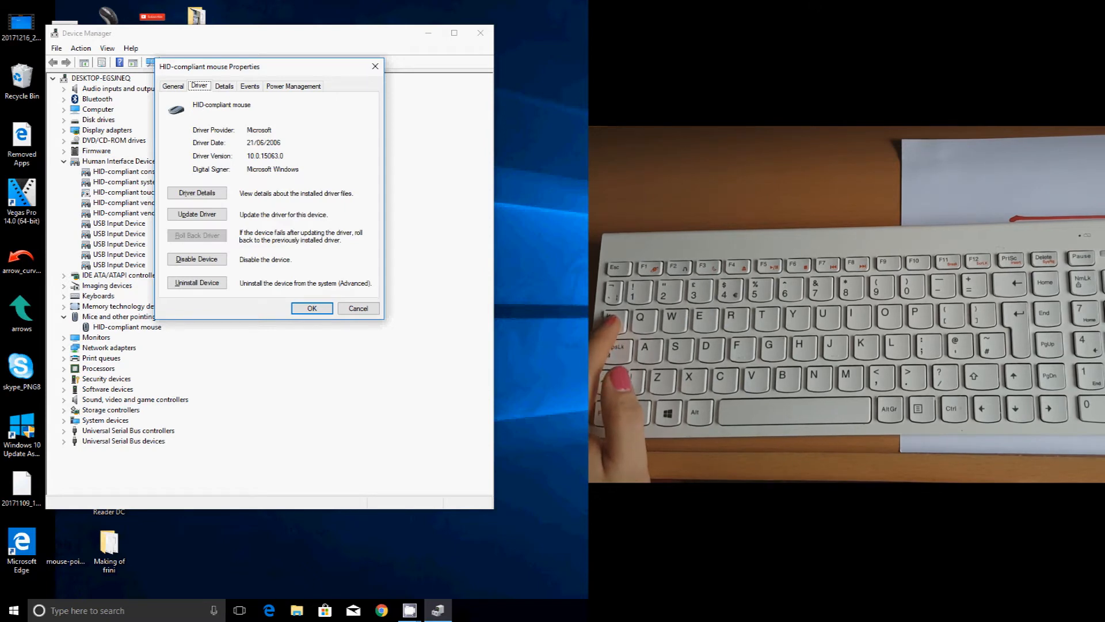
left_click(198, 193)
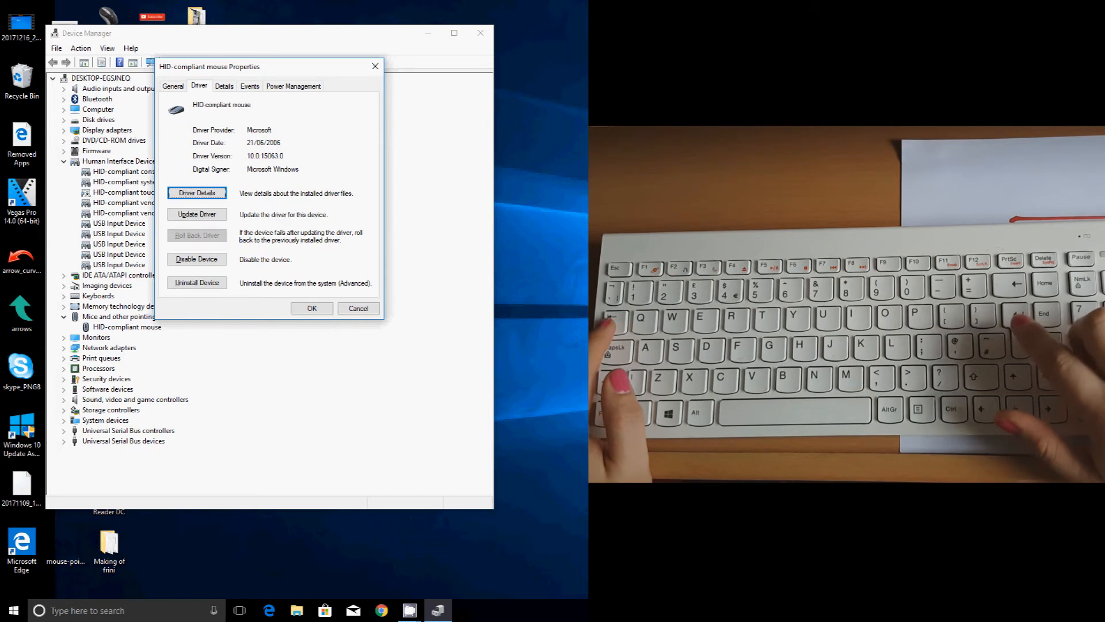
left_click(197, 192)
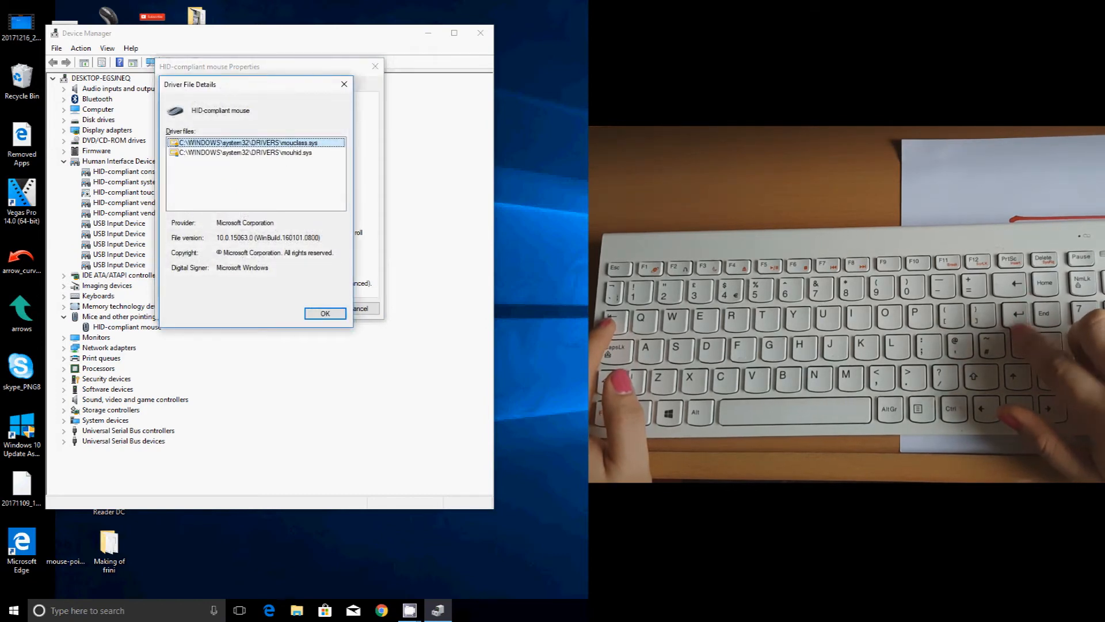
left_click(325, 314)
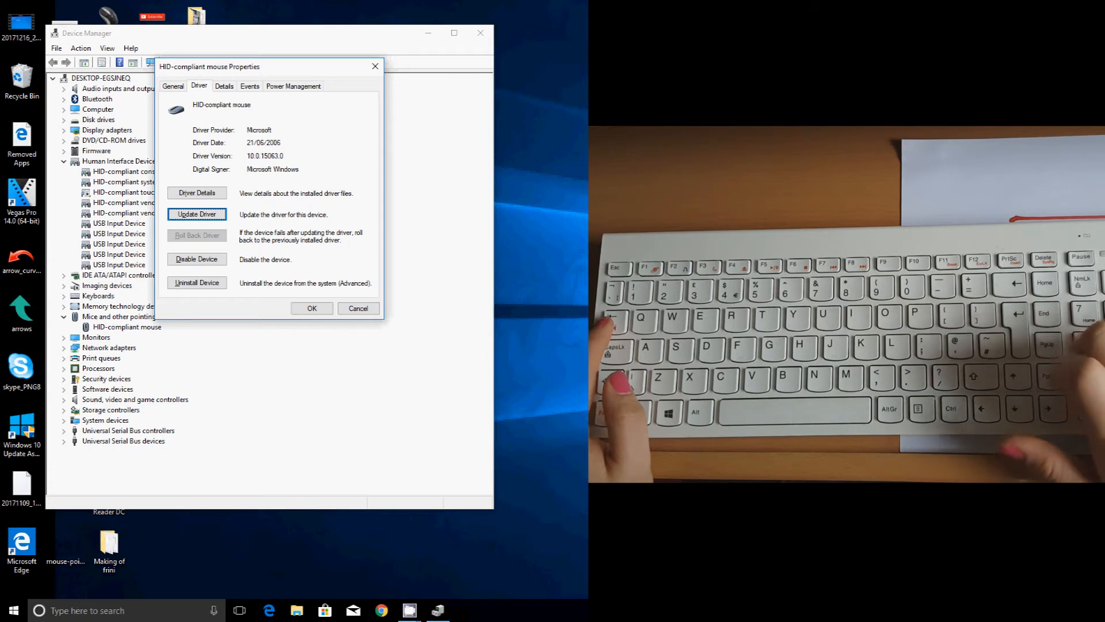
Step: Run an automatic driver update search, confirm the best driver is installed, and close
left_click(197, 213)
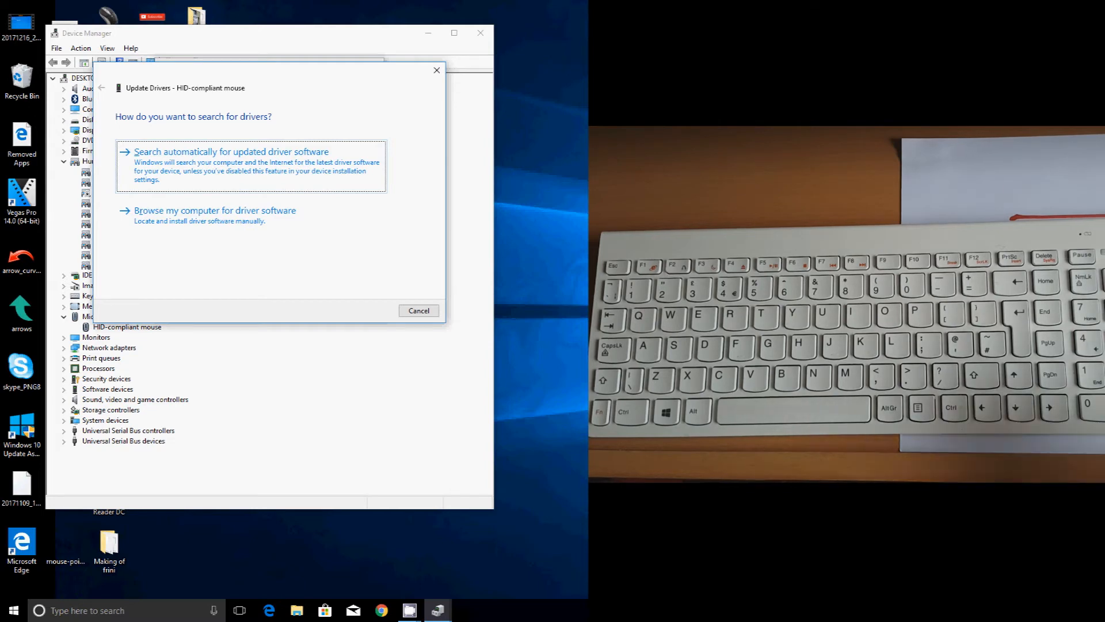
left_click(231, 152)
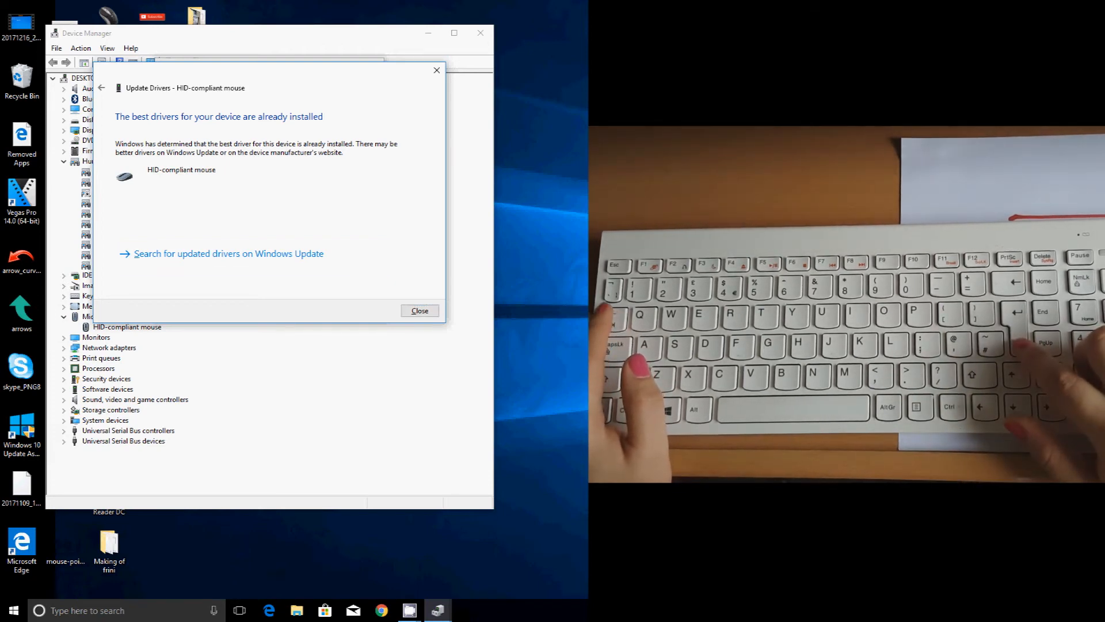
left_click(419, 310)
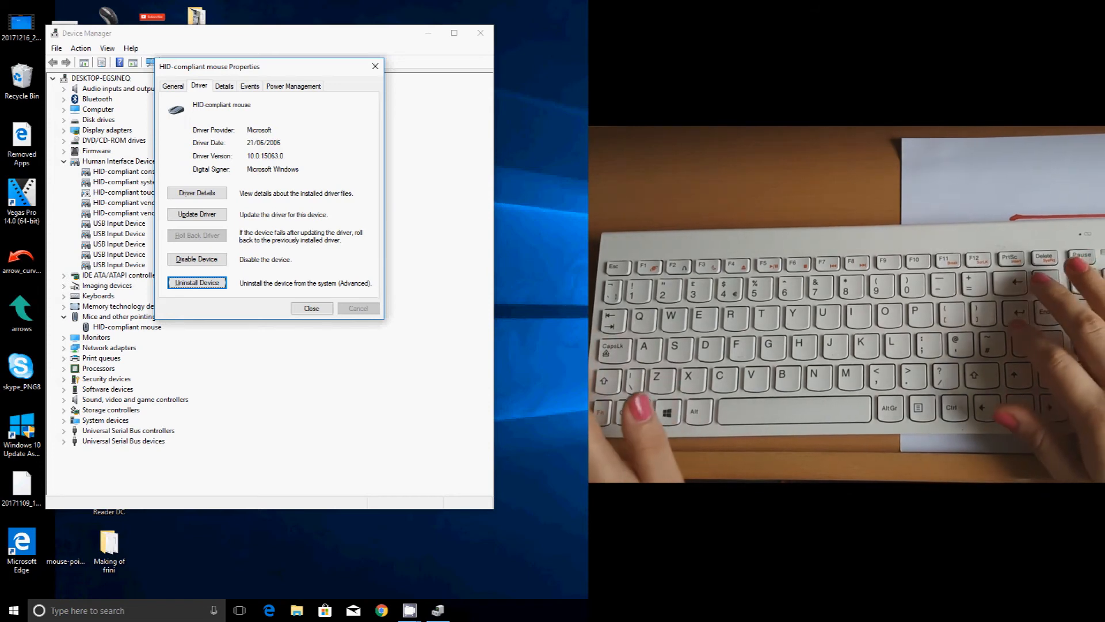
Step: Close the HID-compliant mouse Properties dialog to return to the device list
left_click(197, 282)
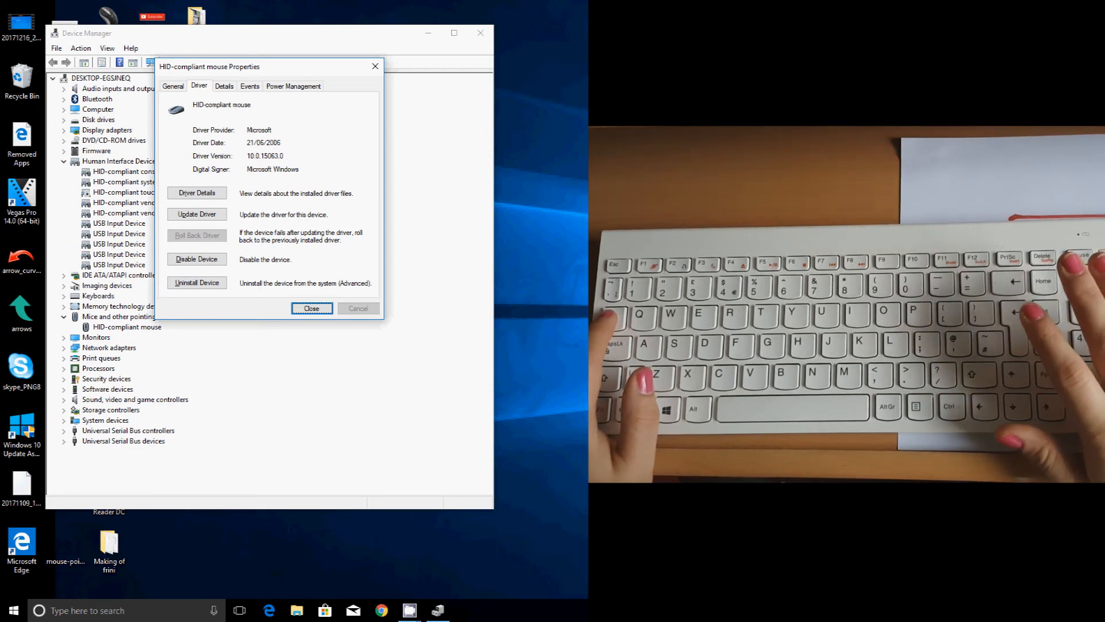
left_click(312, 308)
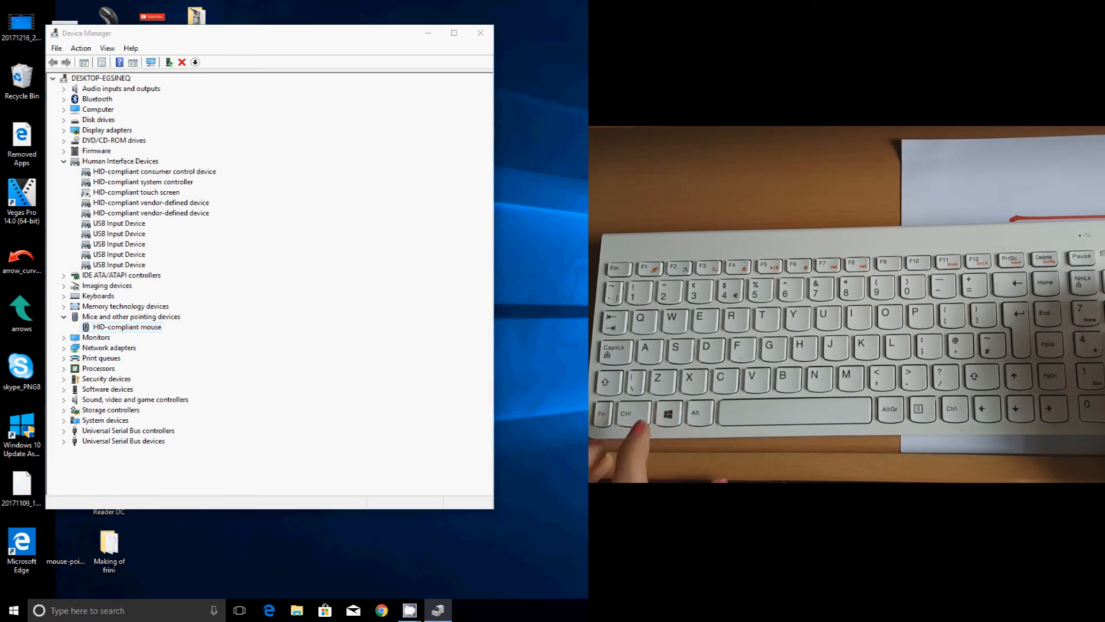
Step: Open the Start menu and show the Sleep, Shut down and Restart options
left_click(12, 610)
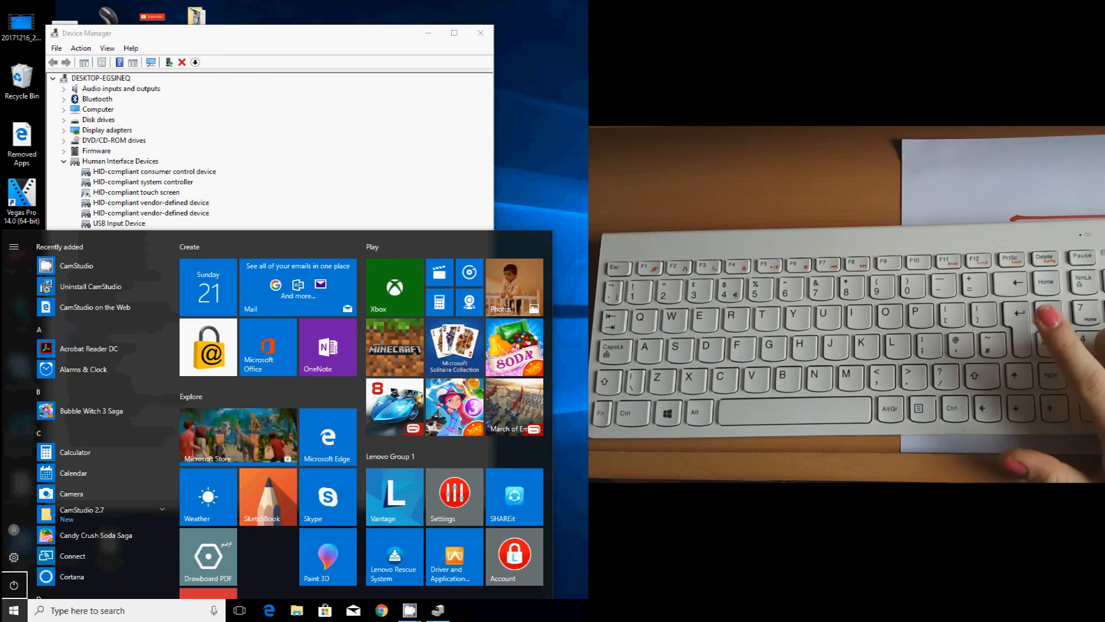
left_click(13, 582)
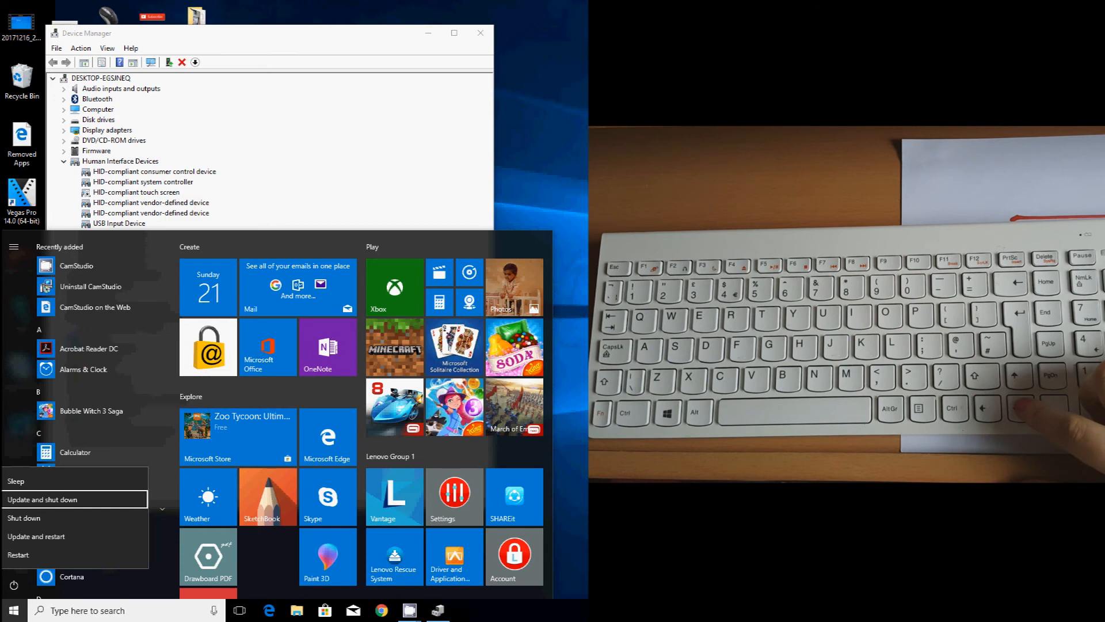
mouse_move(42, 518)
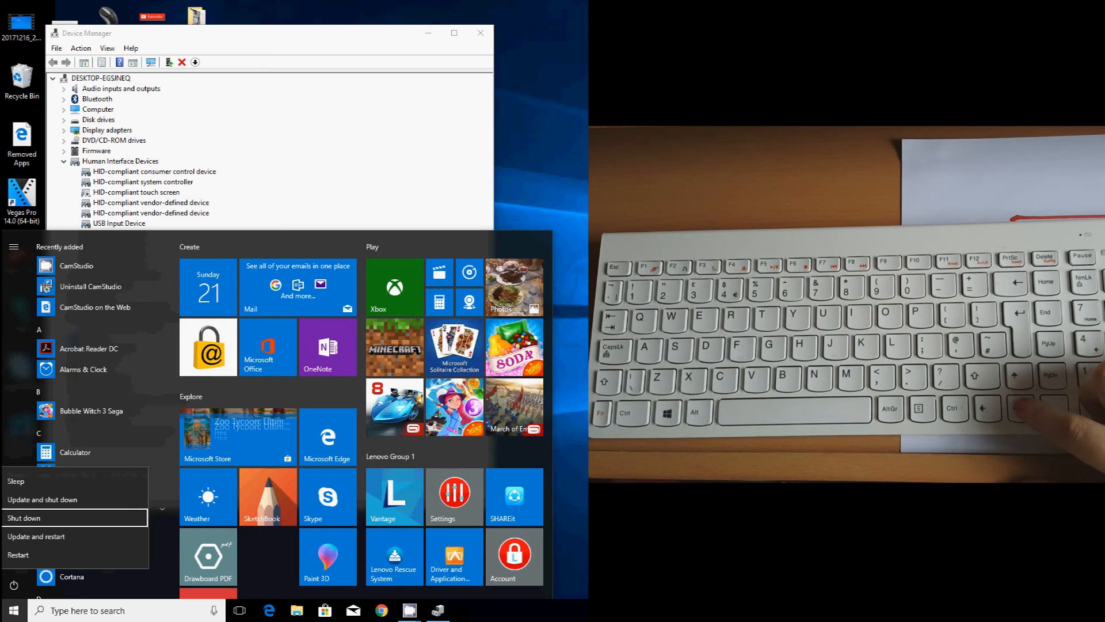